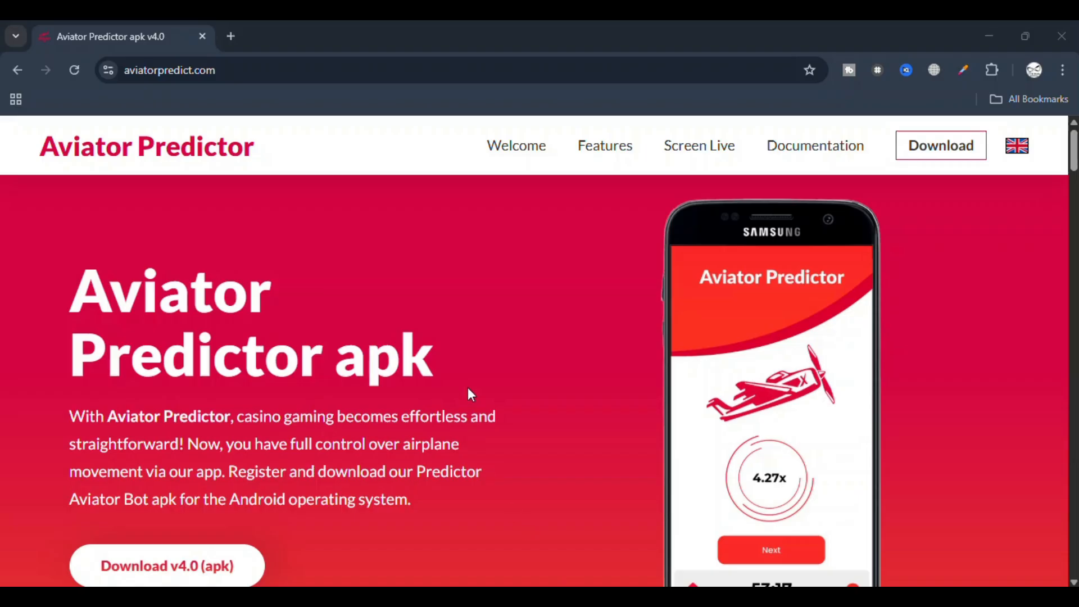
# Search Google for "aviator predictor github" in a new tab and view the repository results
pyautogui.scroll(-3)
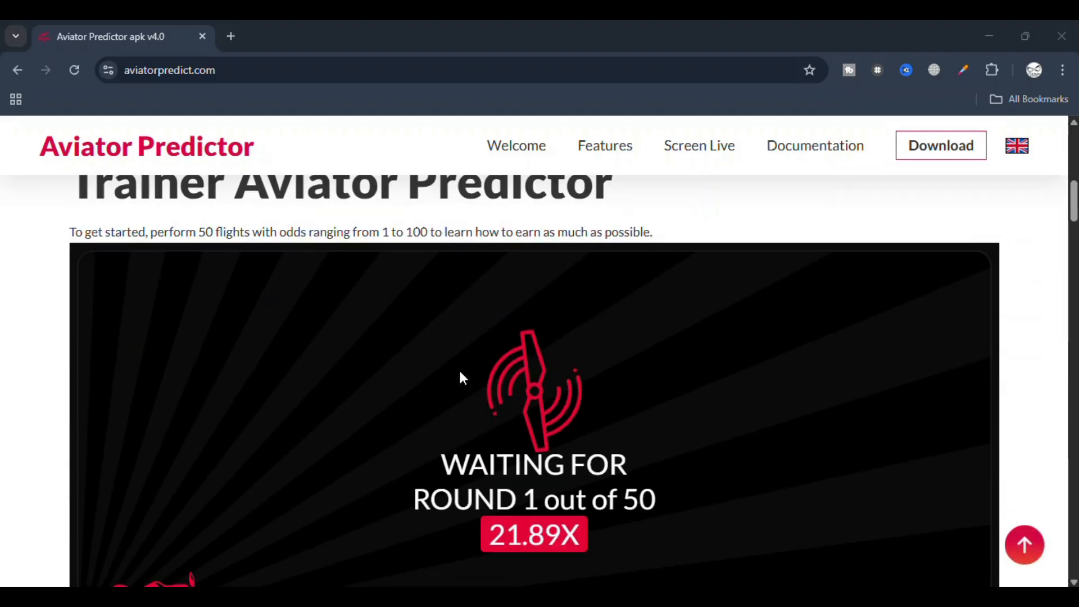
pyautogui.scroll(-3)
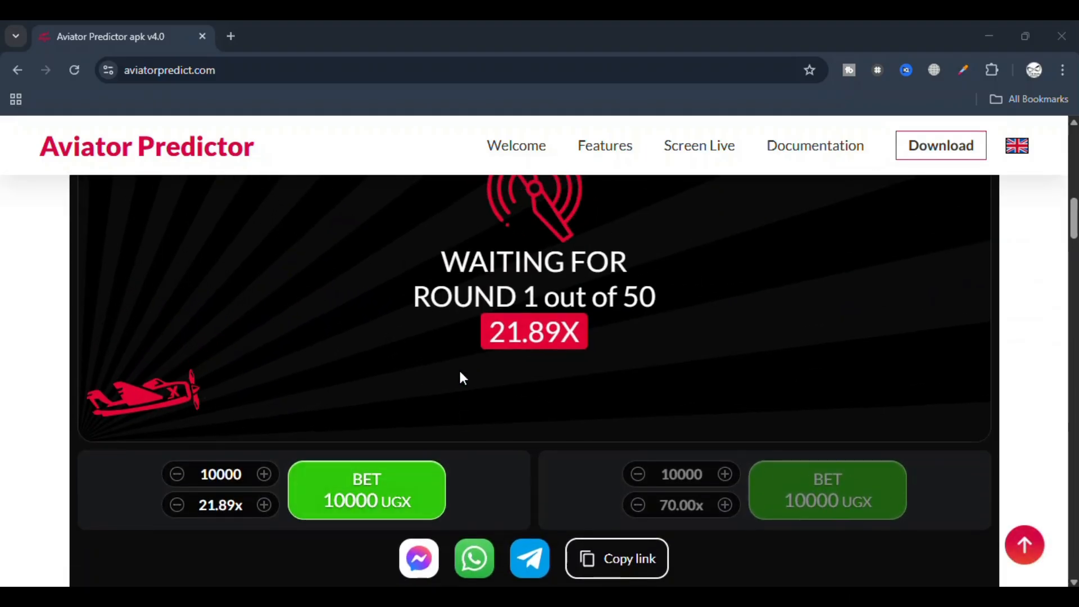
pyautogui.scroll(-3)
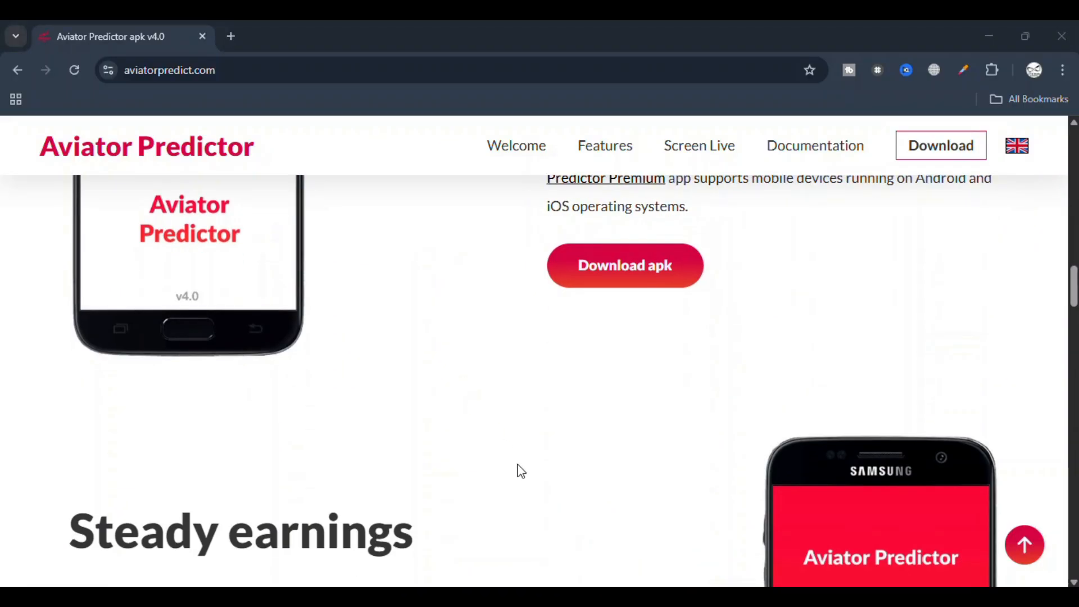
pyautogui.moveTo(228, 53)
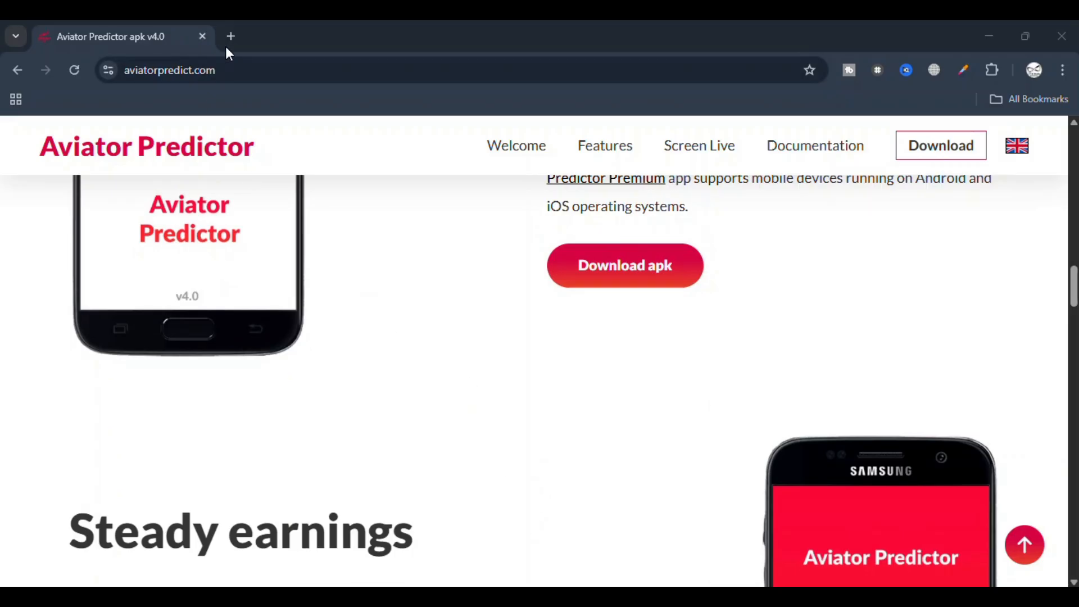
pyautogui.click(230, 36)
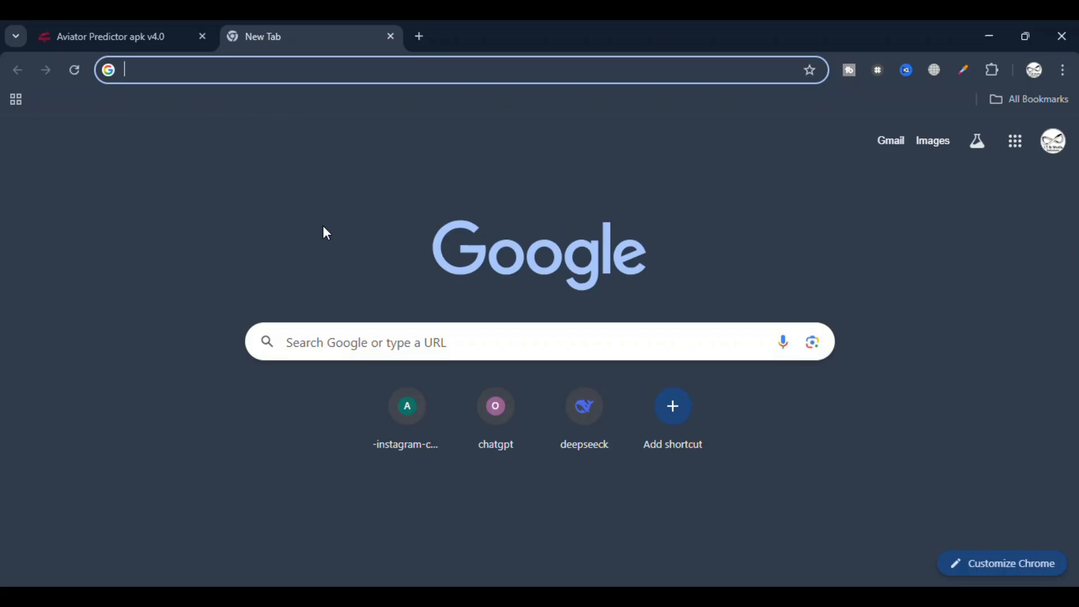
pyautogui.click(447, 341)
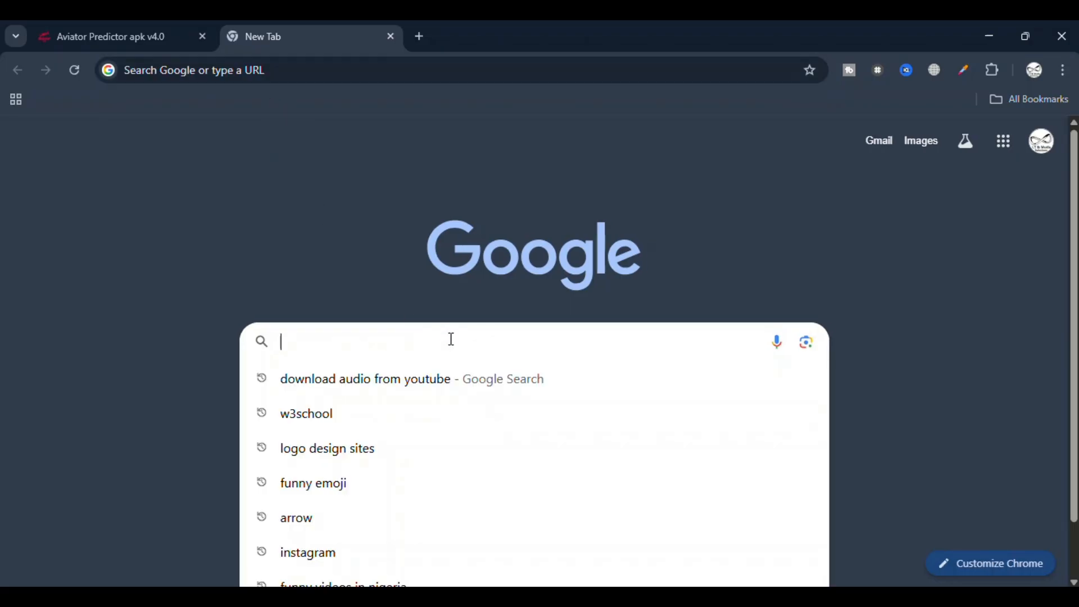
pyautogui.write('aviator predictor github')
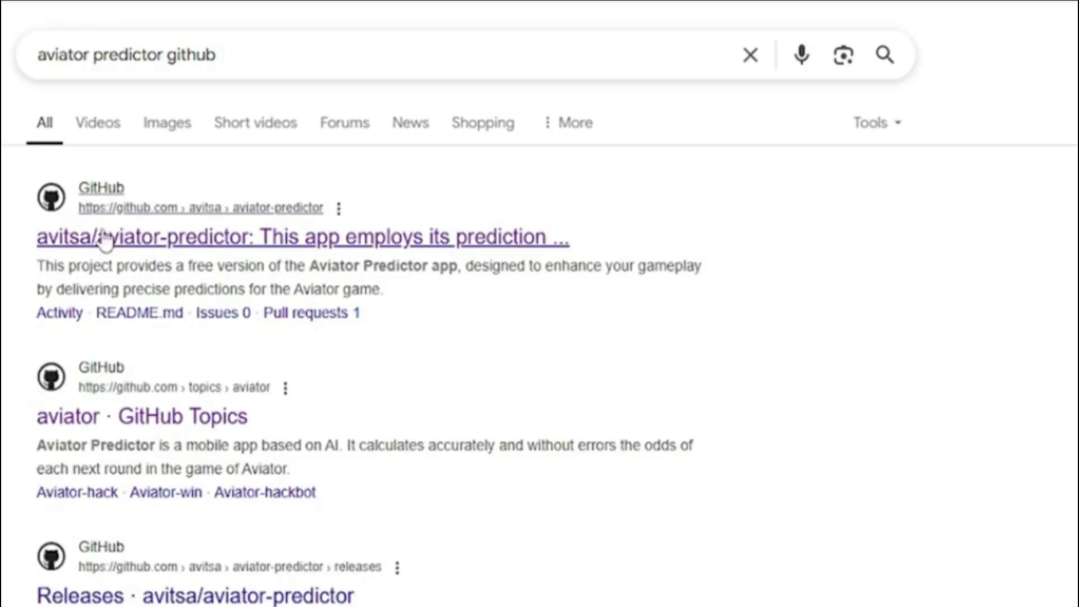
pyautogui.scroll(-3)
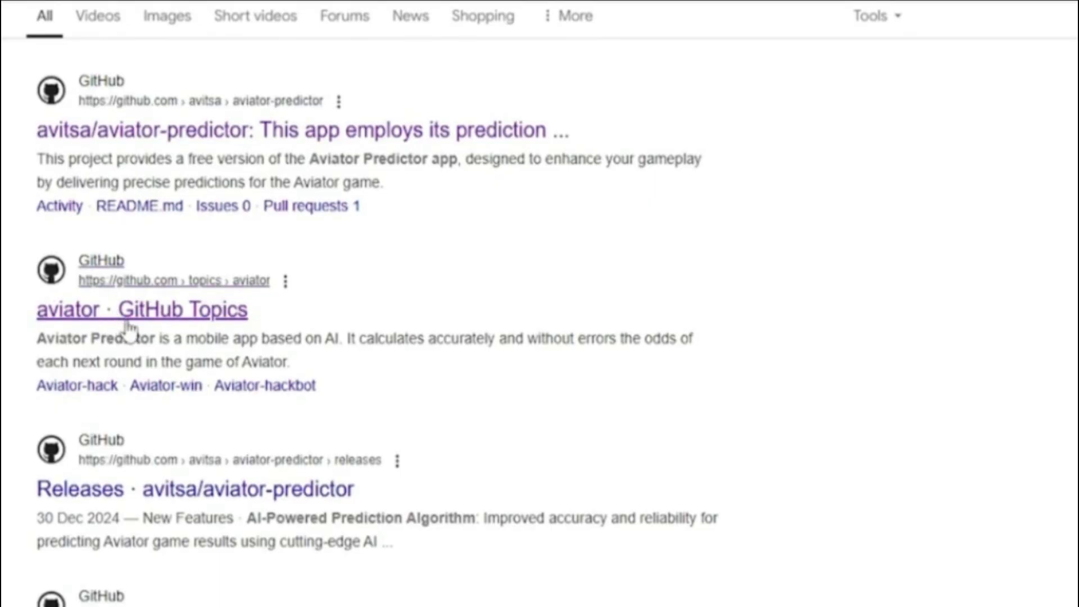
# From the aviator GitHub Topics result, open the killuavit/aviatorpredictor repository
pyautogui.click(142, 309)
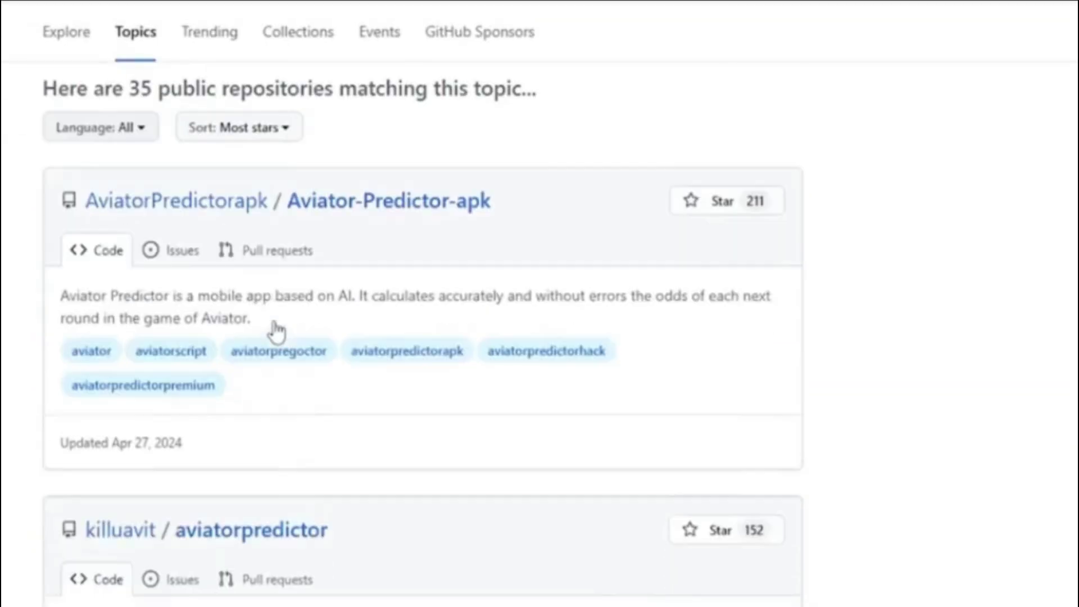
pyautogui.scroll(-3)
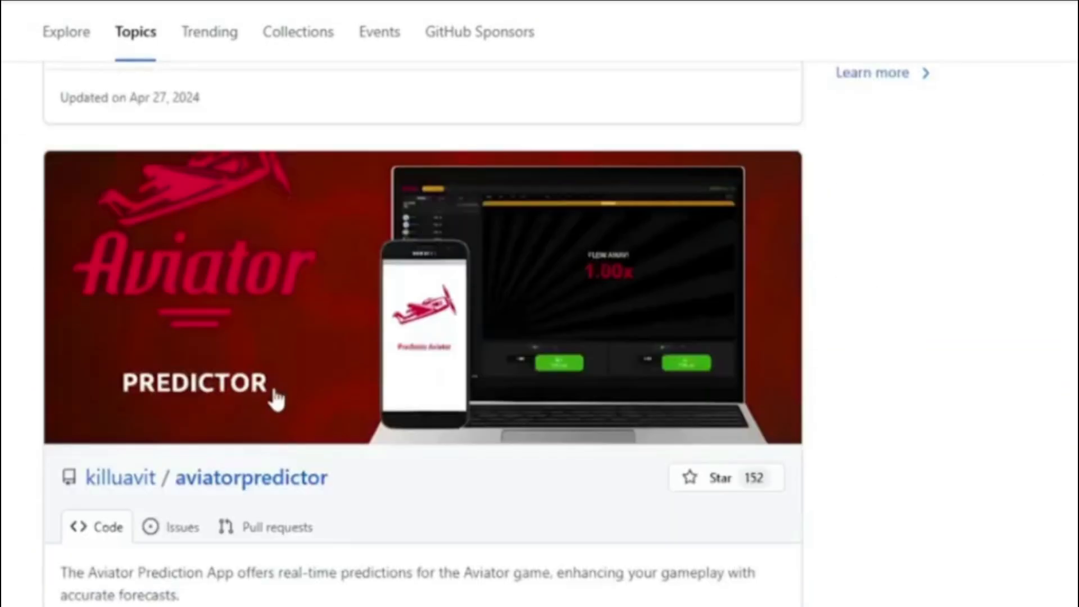
pyautogui.moveTo(252, 477)
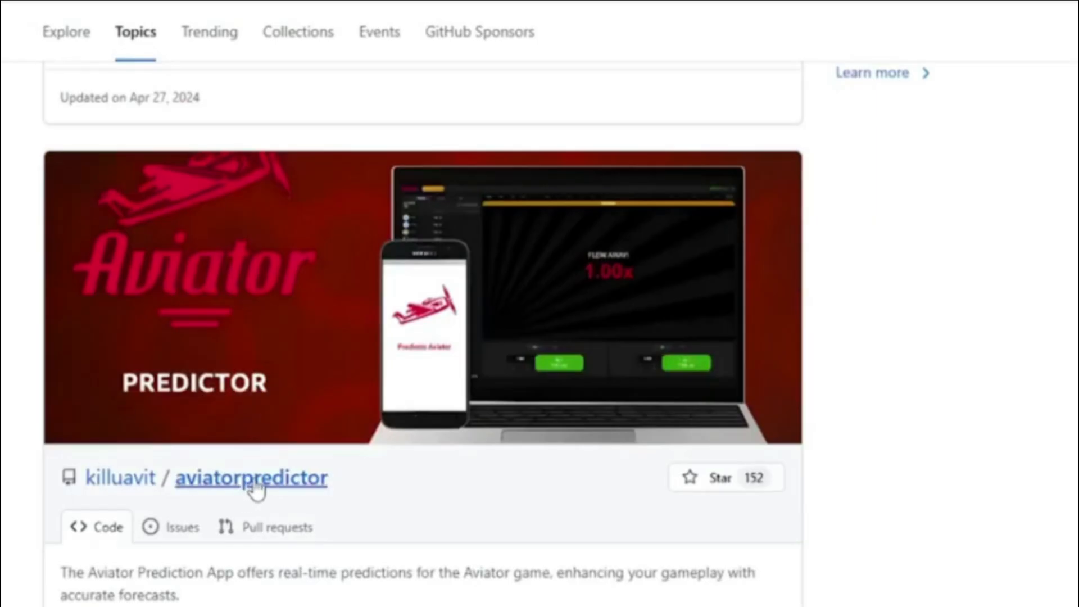
pyautogui.click(250, 477)
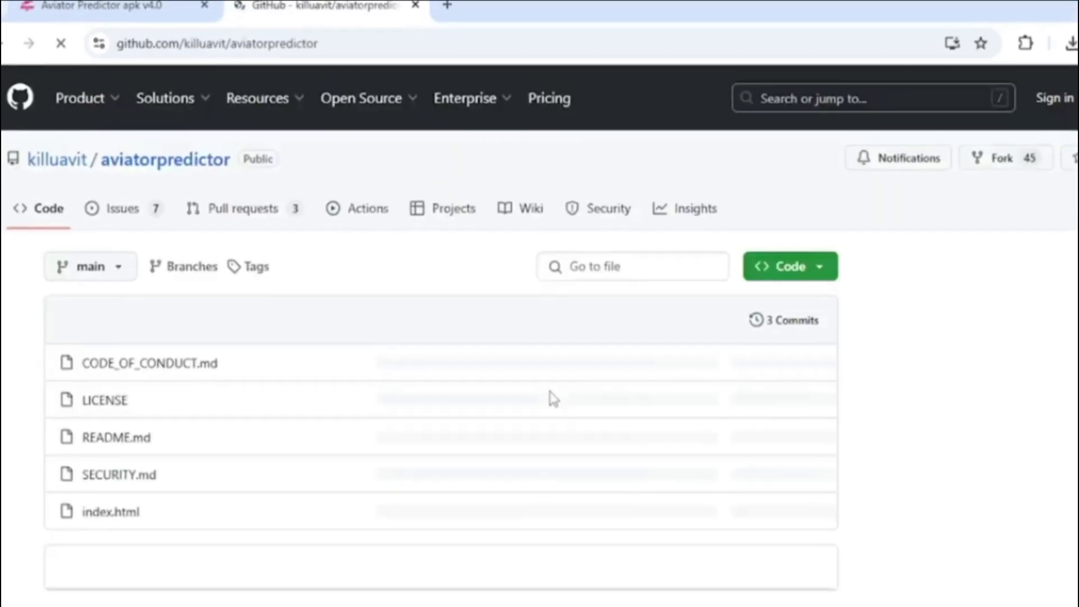
# Go to the aviator-predictor-download topic tagged on the repository
pyautogui.scroll(-3)
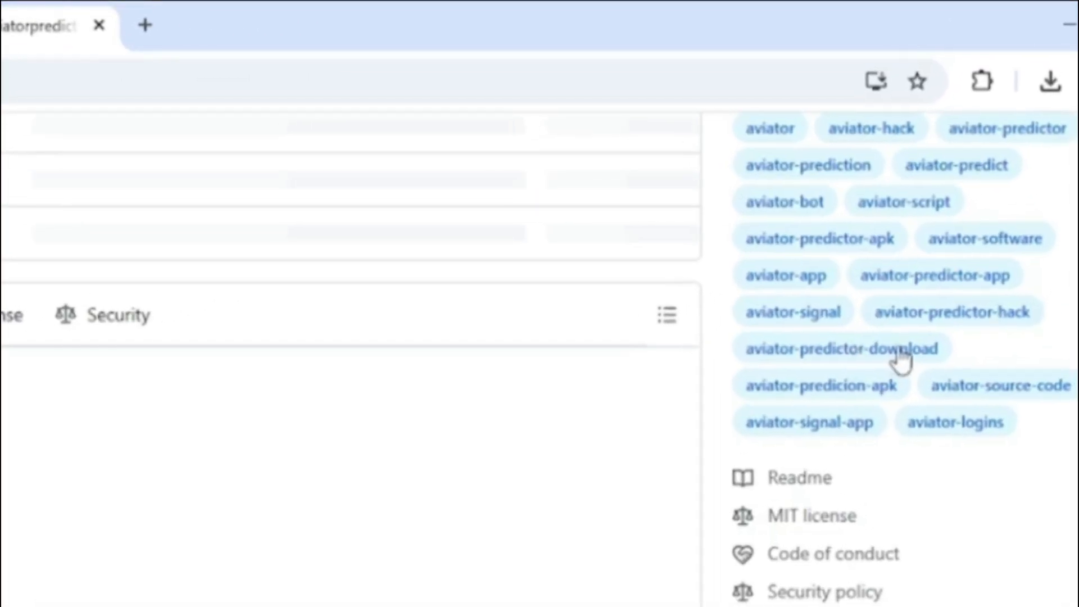
pyautogui.click(841, 349)
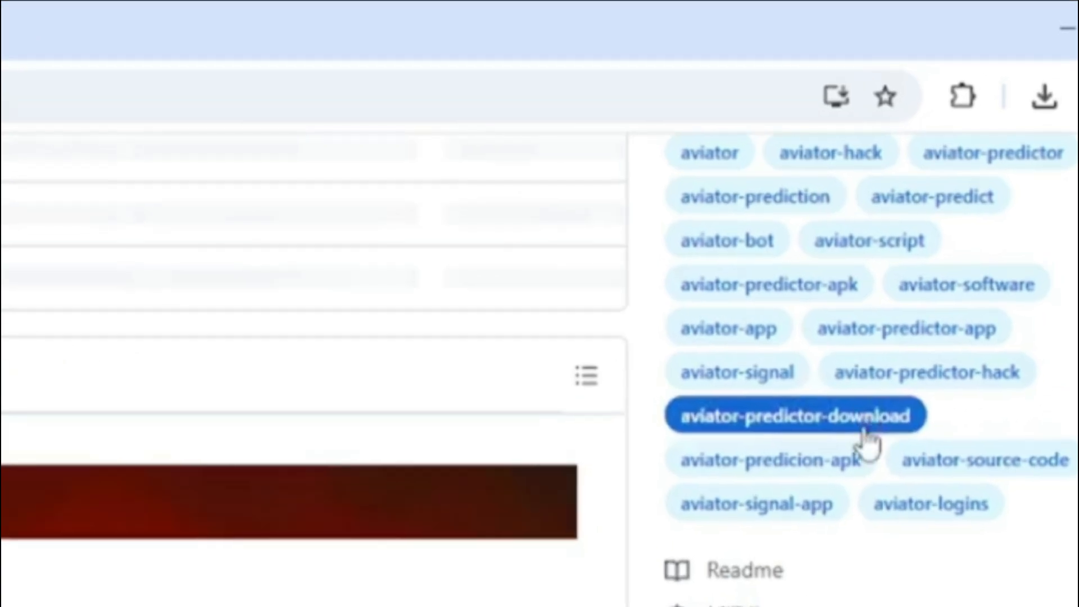
pyautogui.click(796, 415)
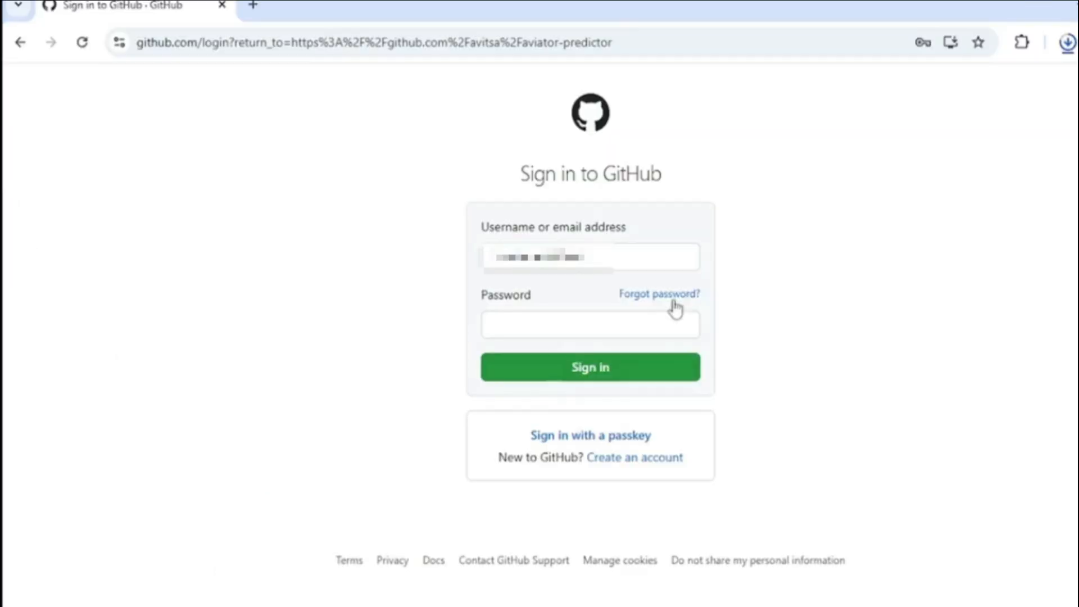
# Reach the GitHub sign-in page for avitsa/aviator-predictor, then return to aviatorpredict.com
pyautogui.click(658, 294)
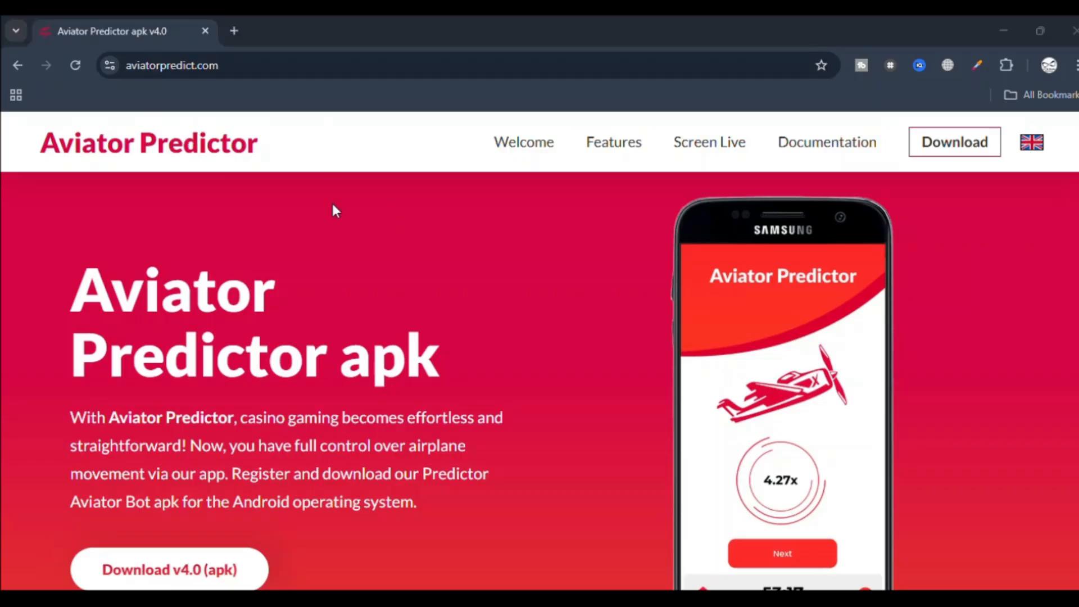
pyautogui.moveTo(361, 198)
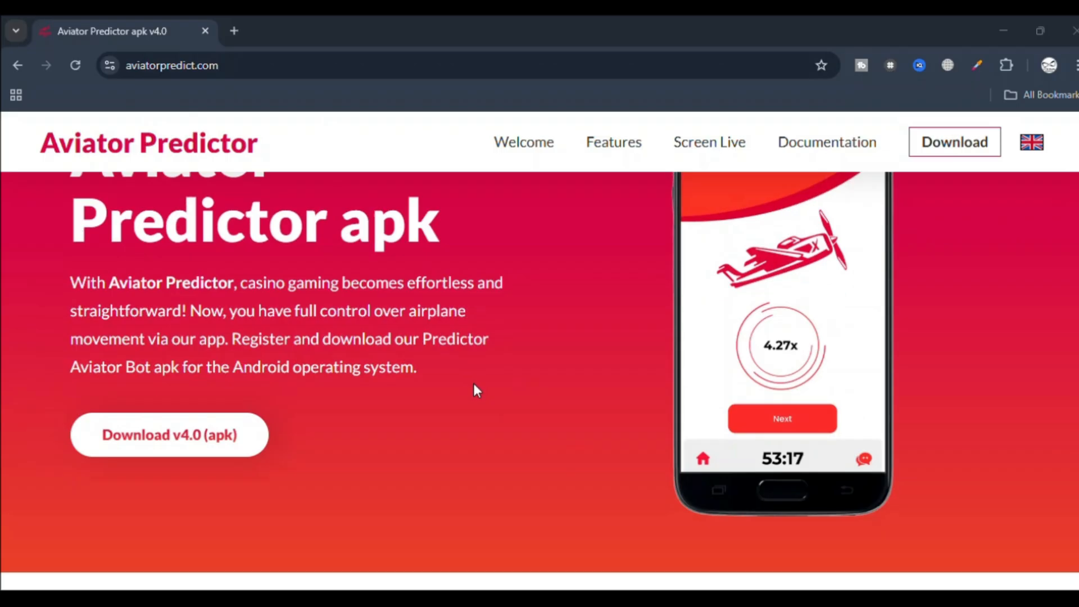
pyautogui.scroll(-3)
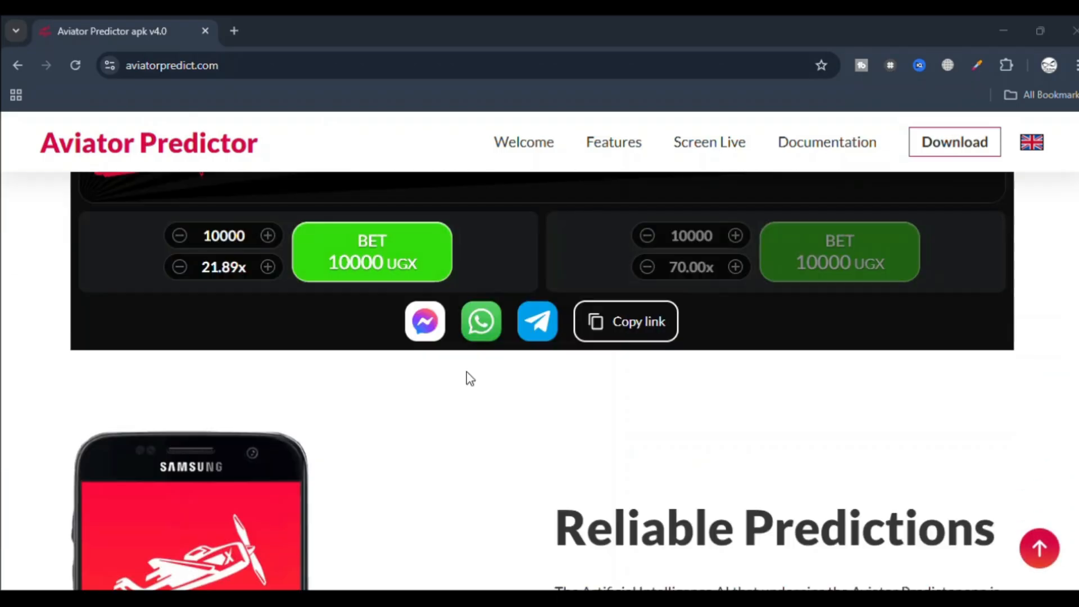
pyautogui.scroll(-3)
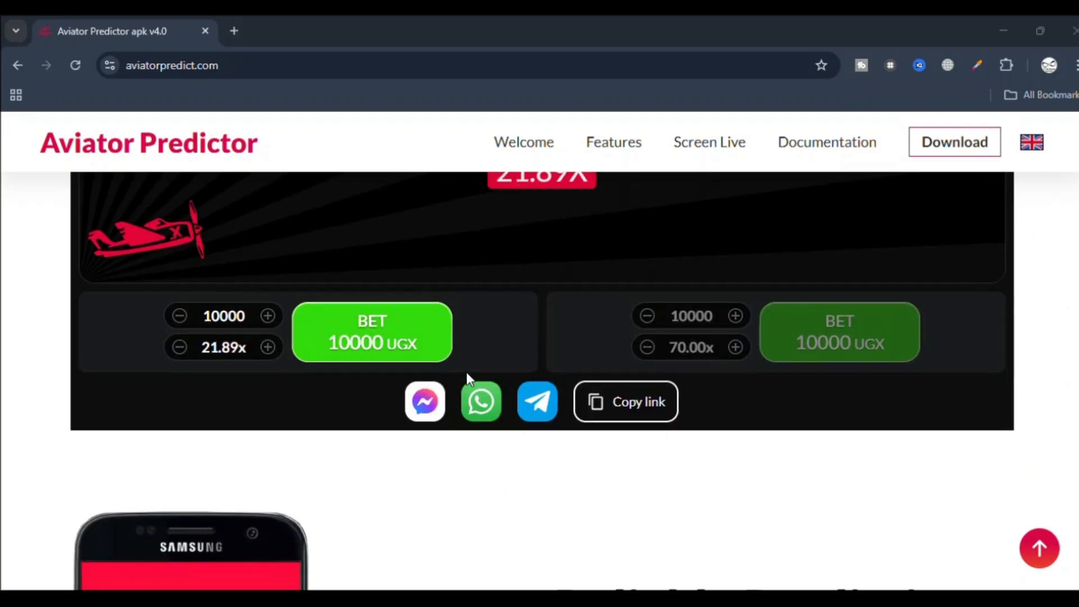